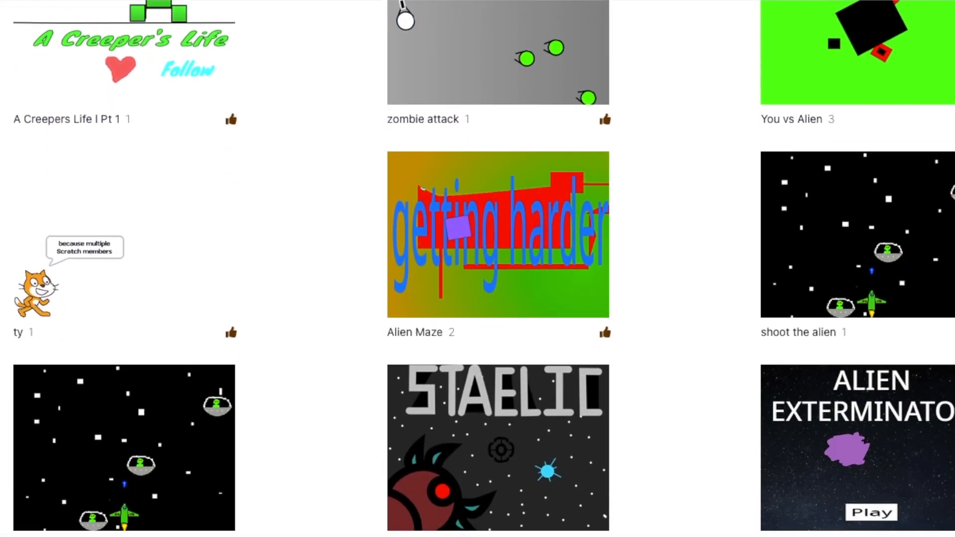
# Fill in the game title 'Fruit Ninja' and the Scratch username 'McGuy'
pyautogui.scroll(-3)
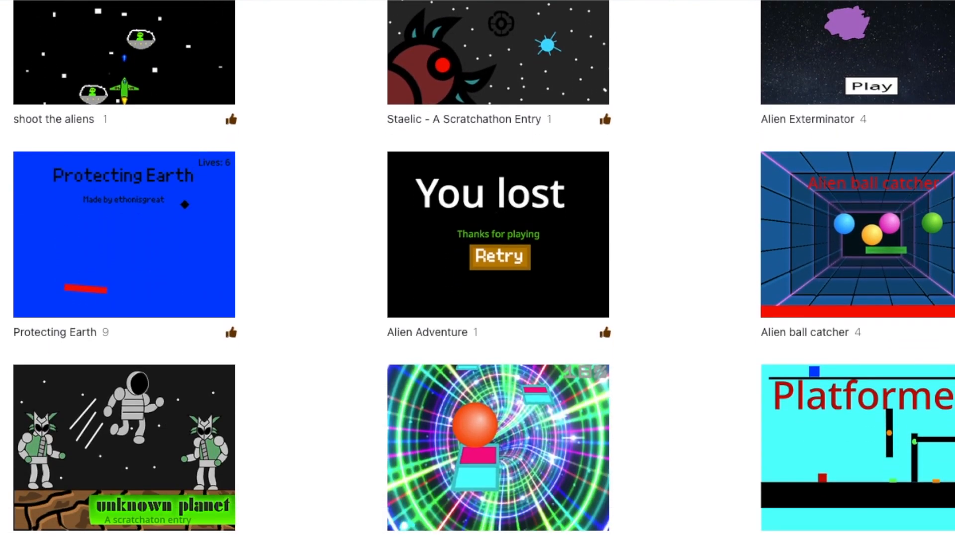
pyautogui.scroll(-3)
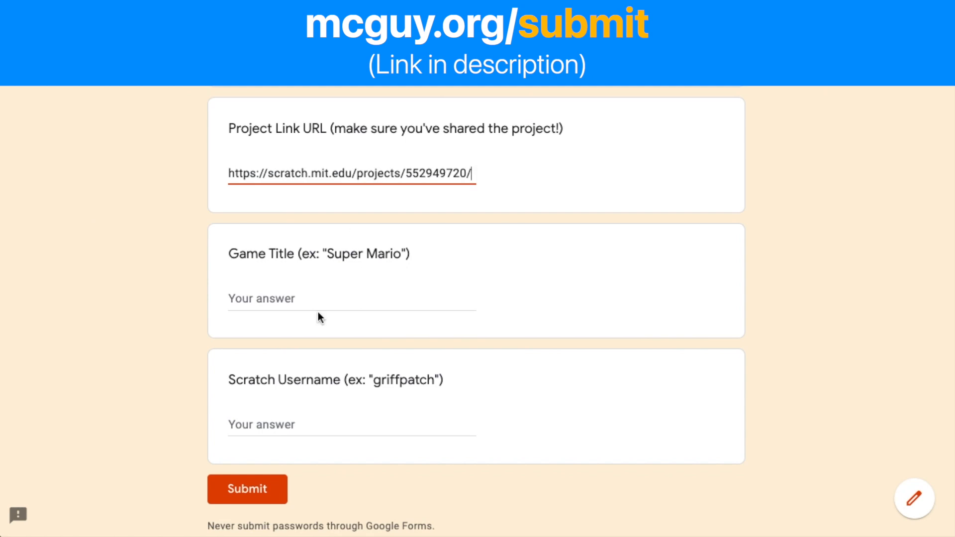
pyautogui.write('Fruit Ninja')
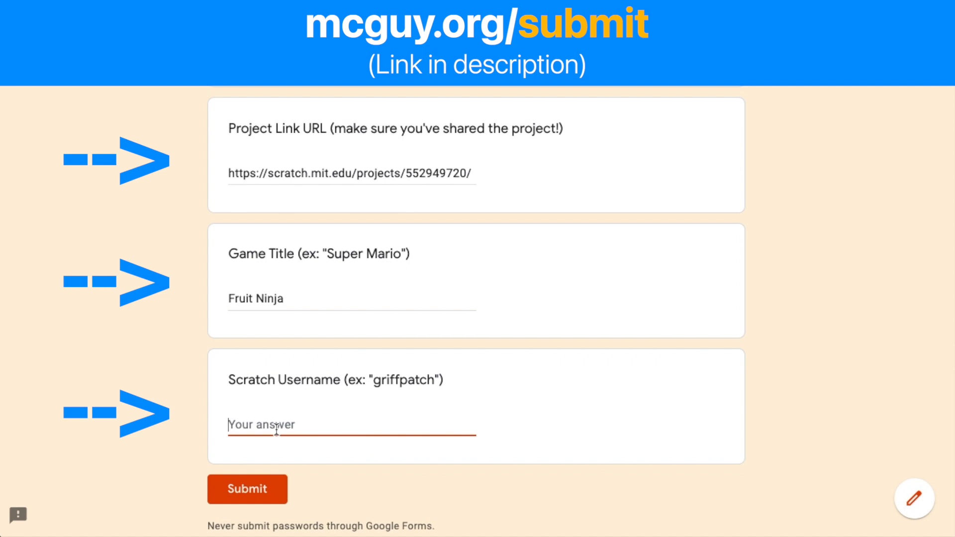
pyautogui.write('McGuy')
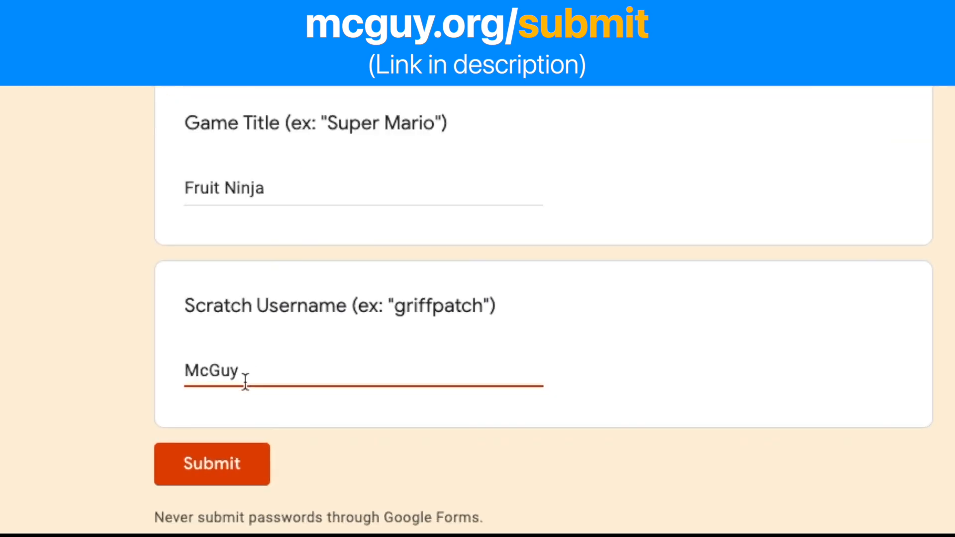
# Submit the completed Scratchathon entry, landing on the contest entries gallery
pyautogui.click(211, 463)
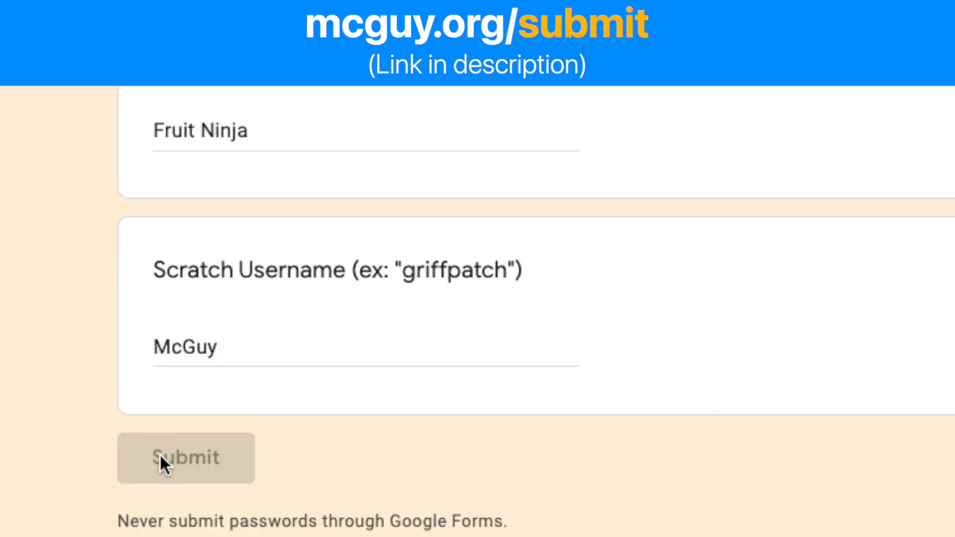
pyautogui.click(186, 457)
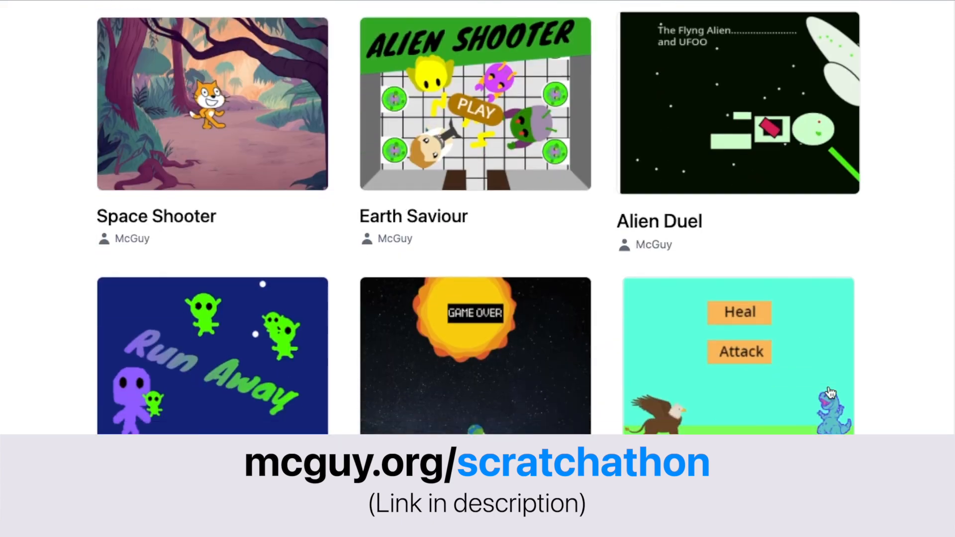